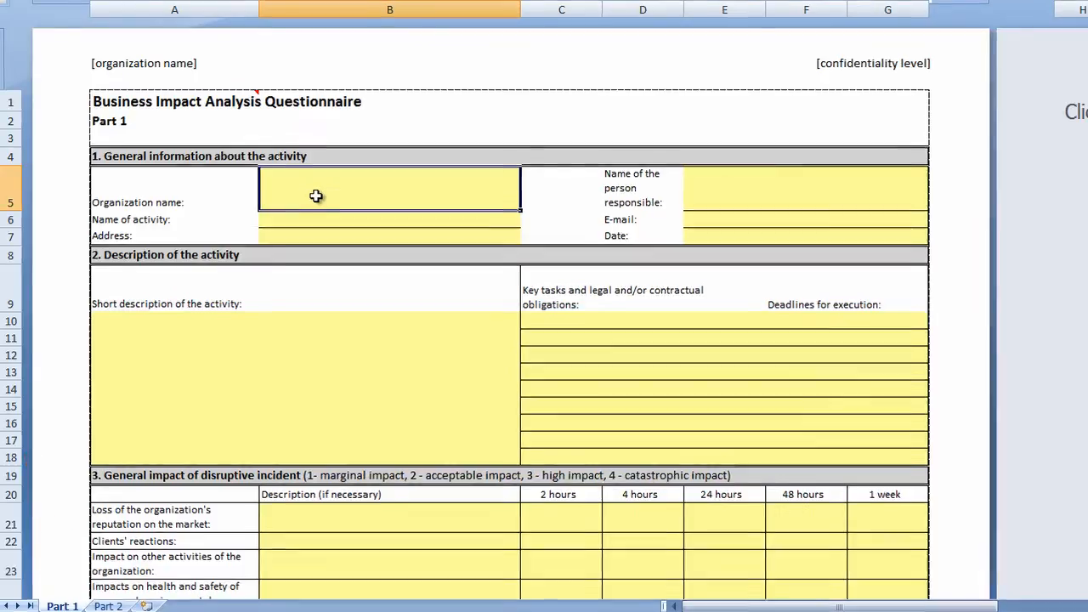
Enter organization name ABC Company and activity name Call Center.
type("ABC C")
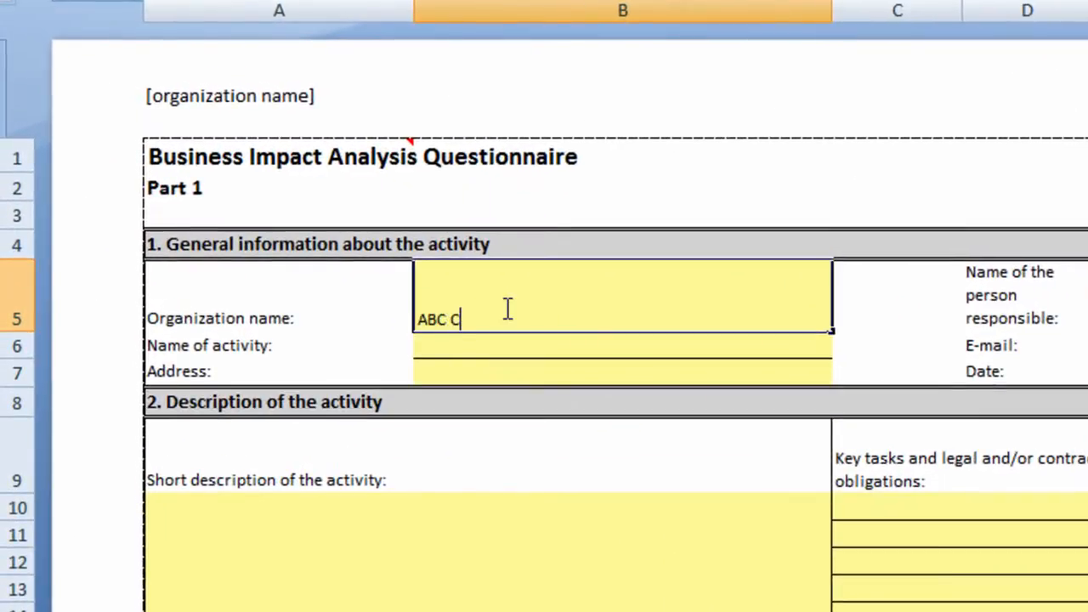
type("ompany")
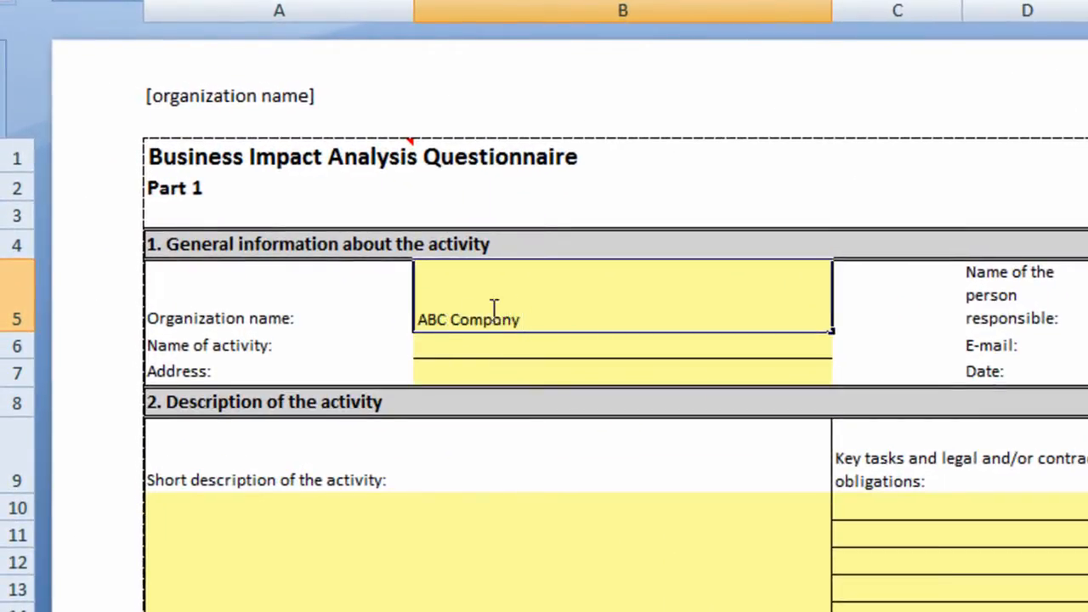
left_click(486, 347)
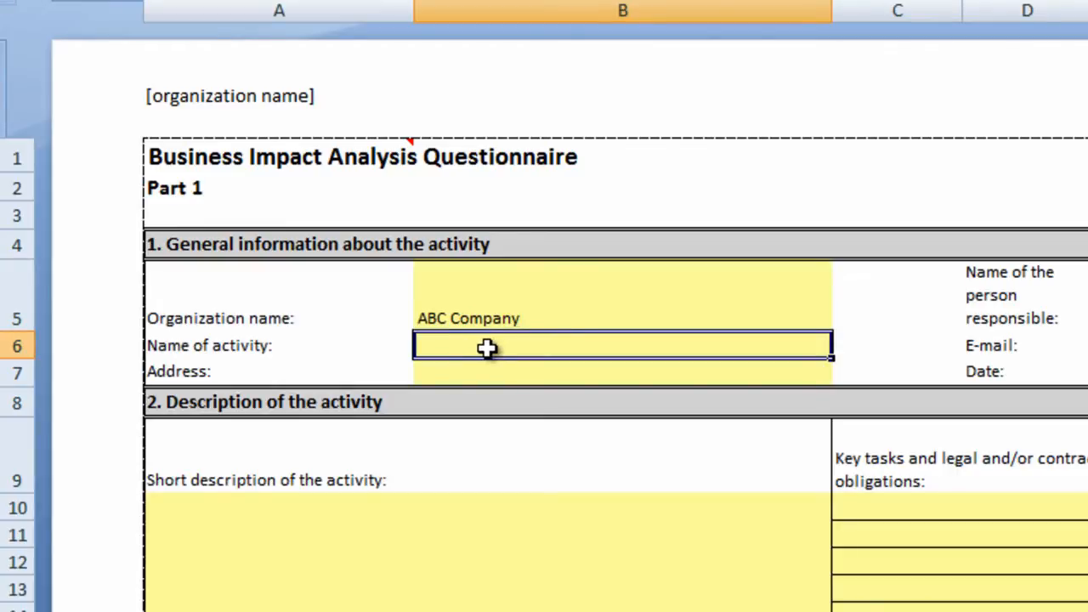
type("Call Center")
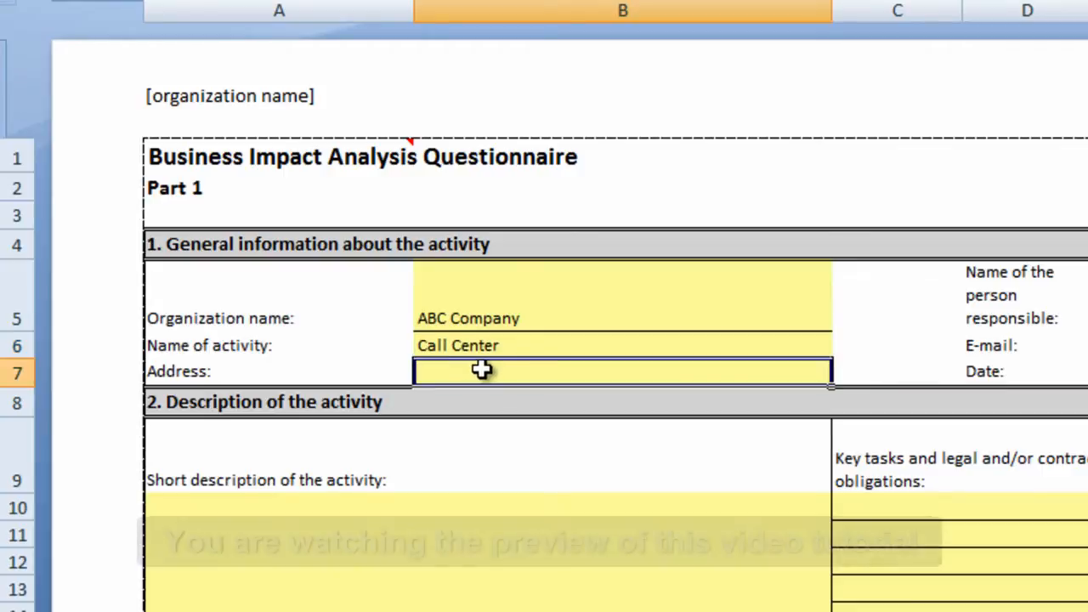
mouse_move(500, 372)
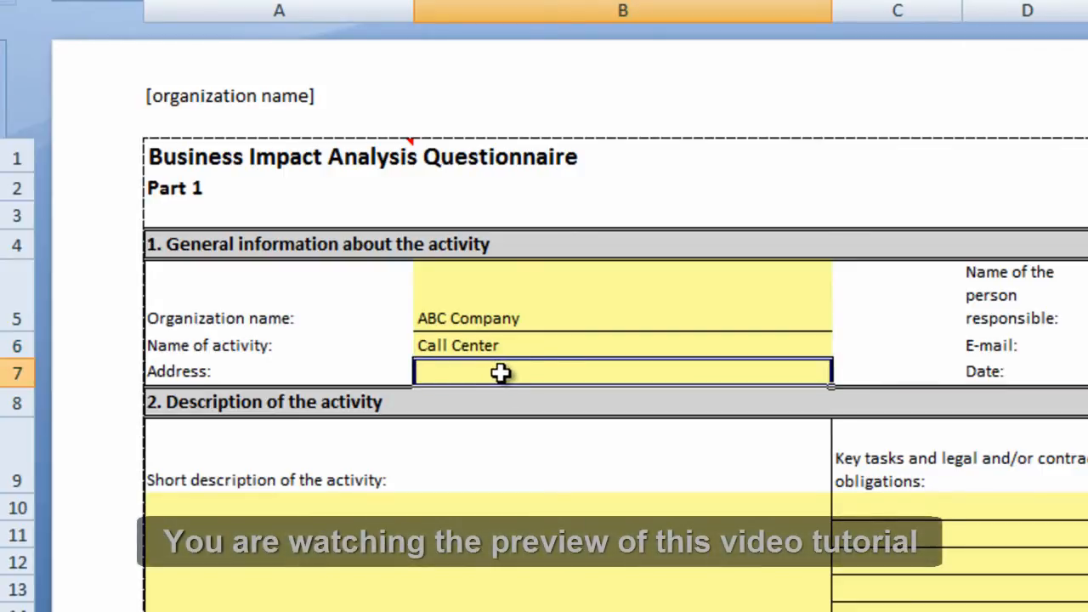
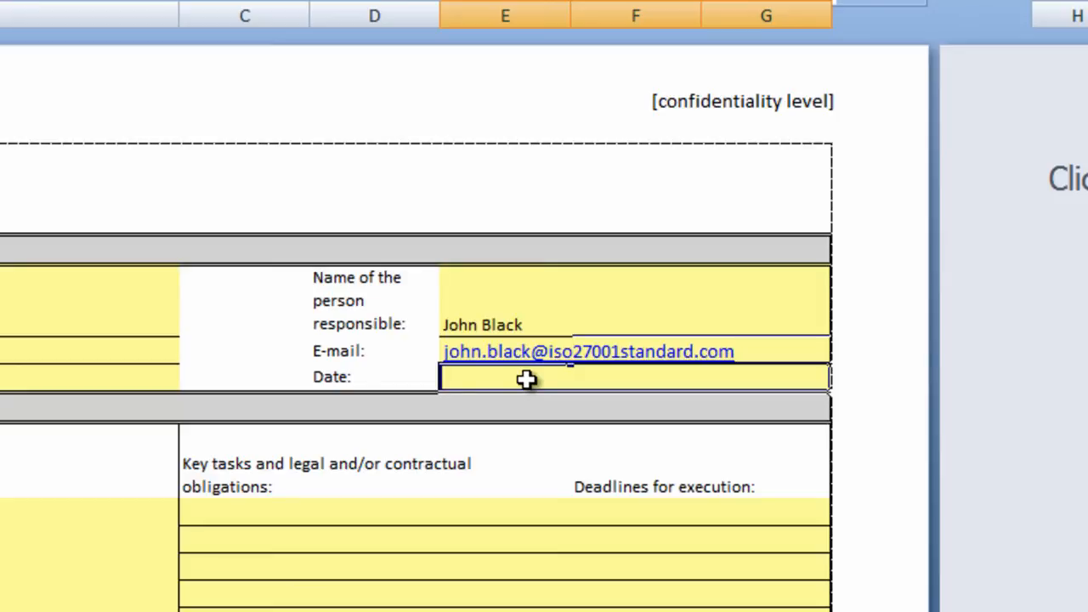
type("Janu")
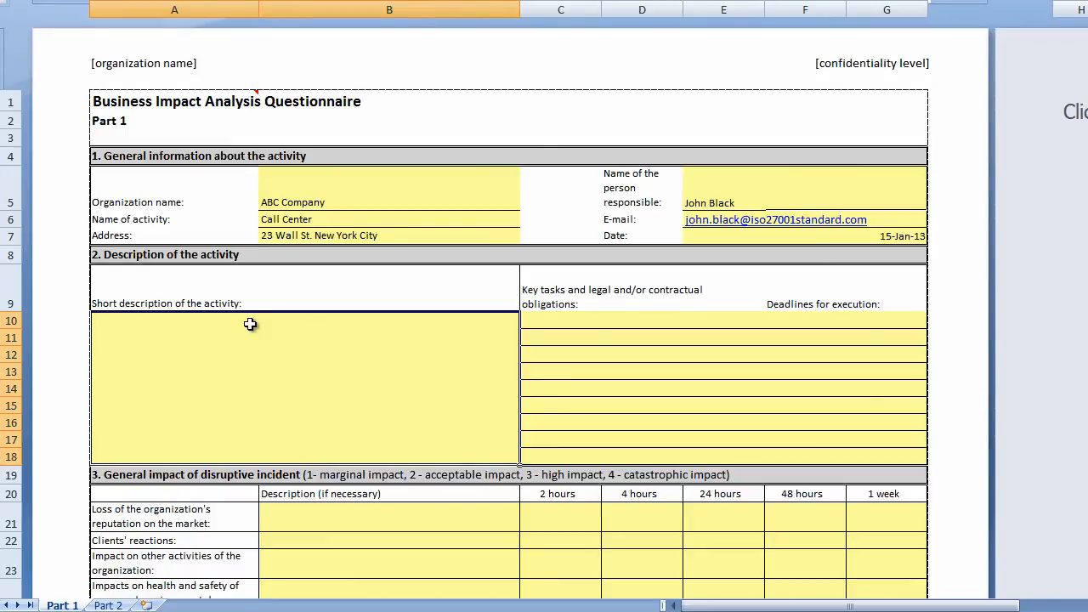
Write the short description "Answering inbound calls, making follow-up outbound calls.".
type("Ans")
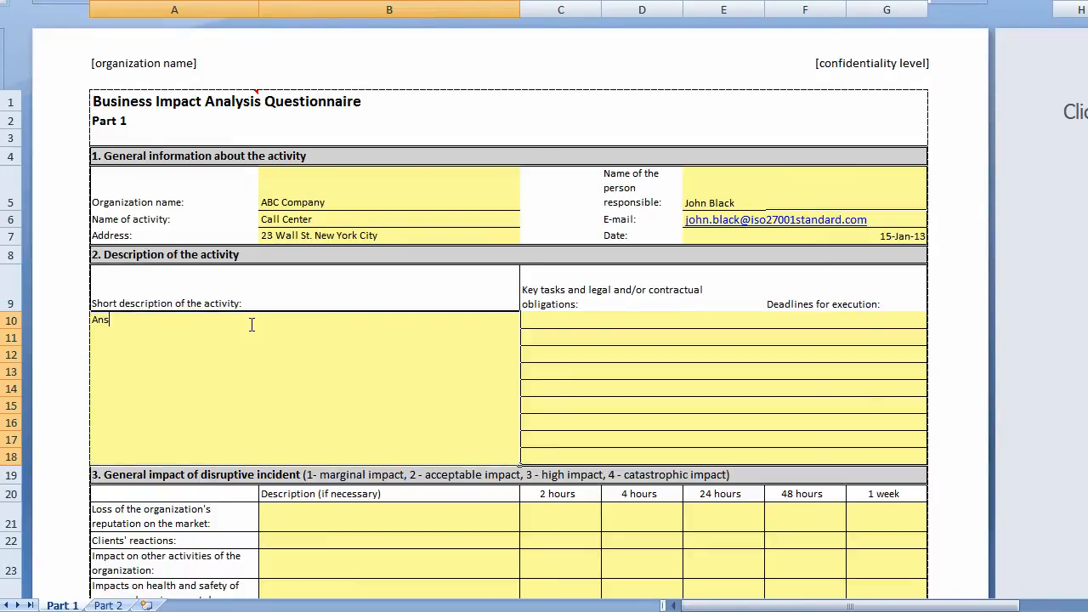
key("BackSpace")
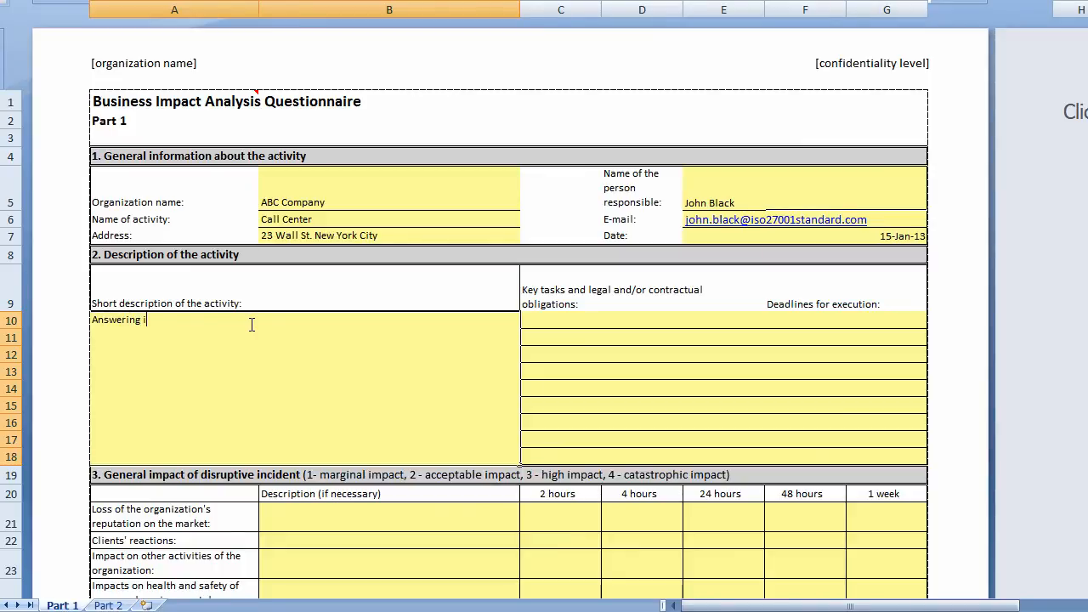
type("nbound calls")
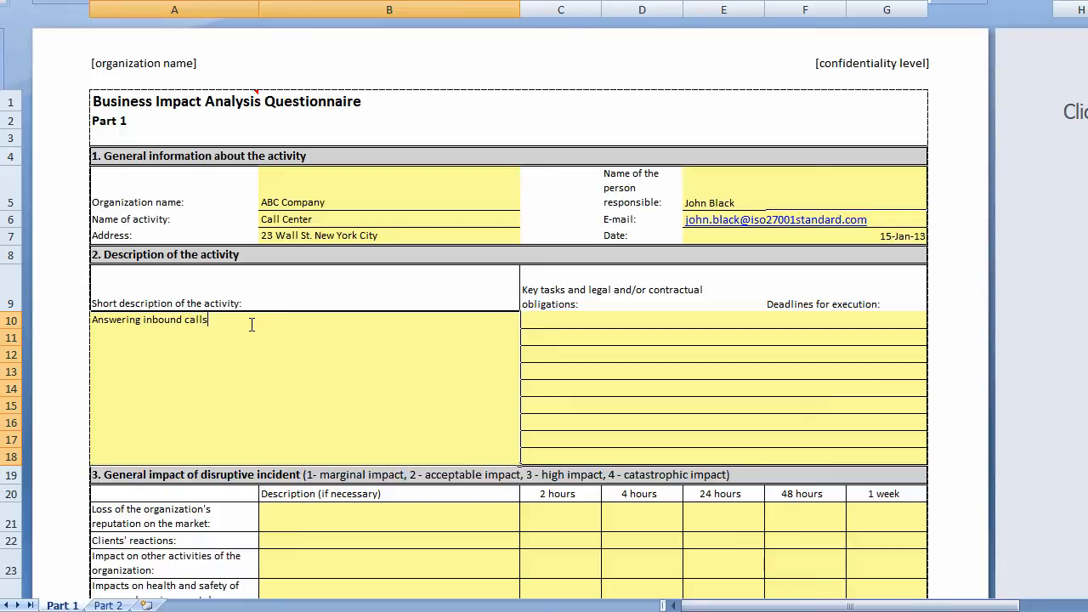
type(", making follow-up")
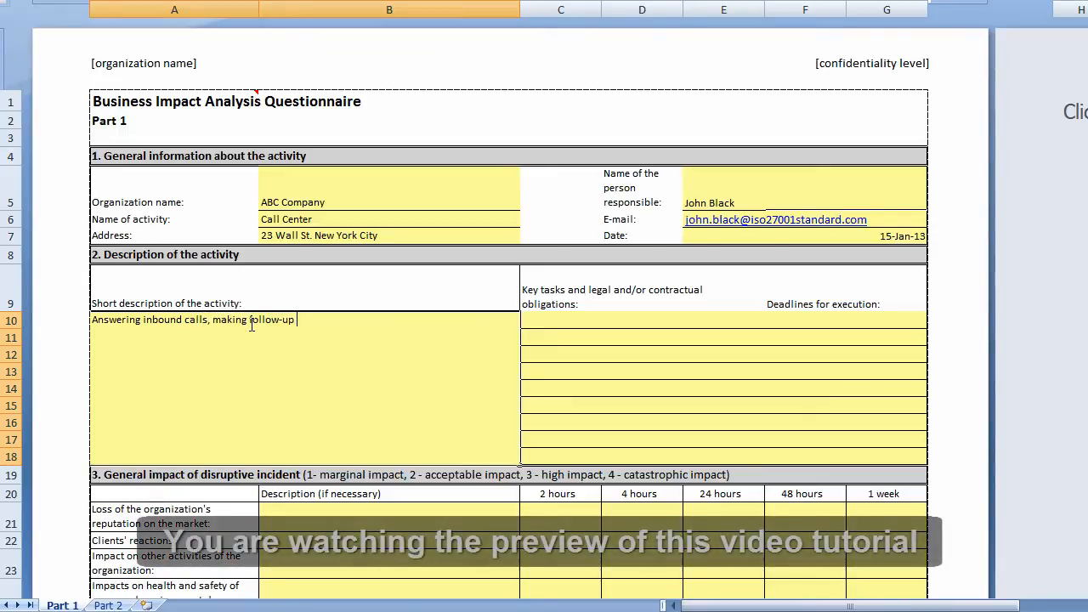
type("outbound")
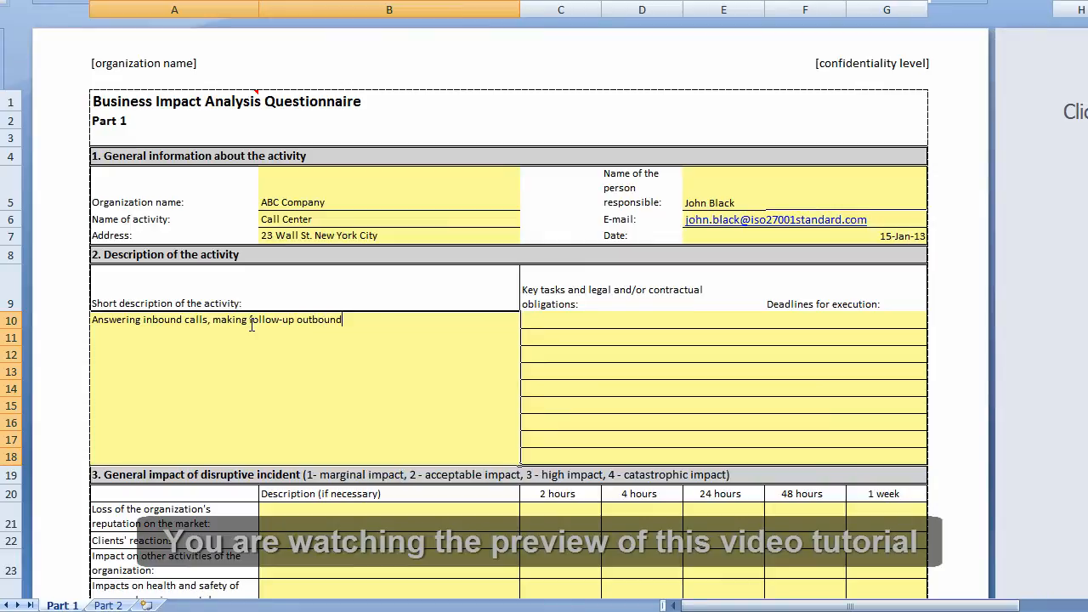
type("calls.")
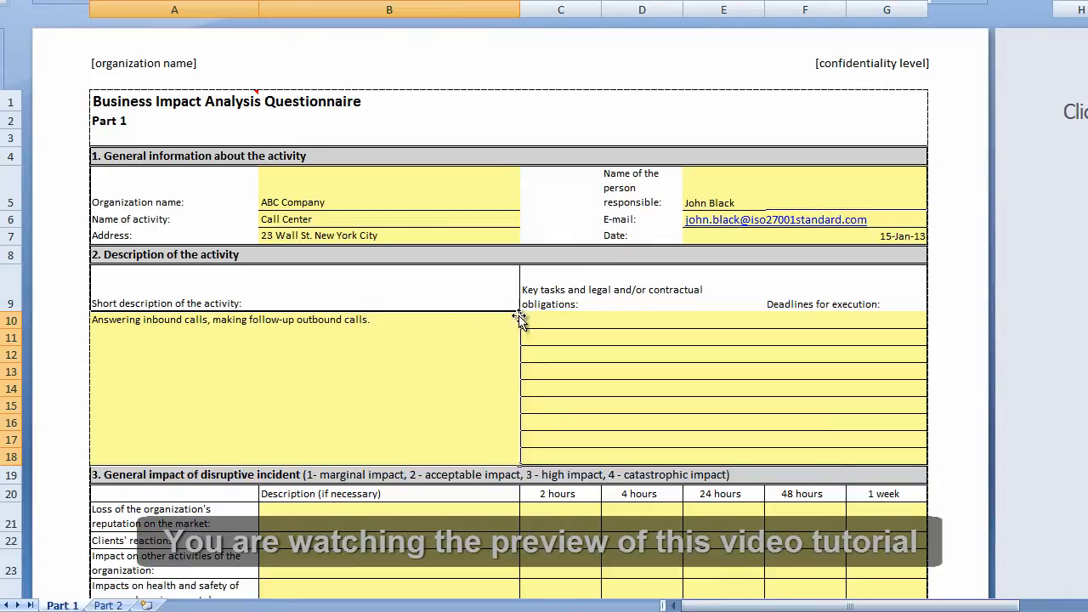
left_click(643, 319)
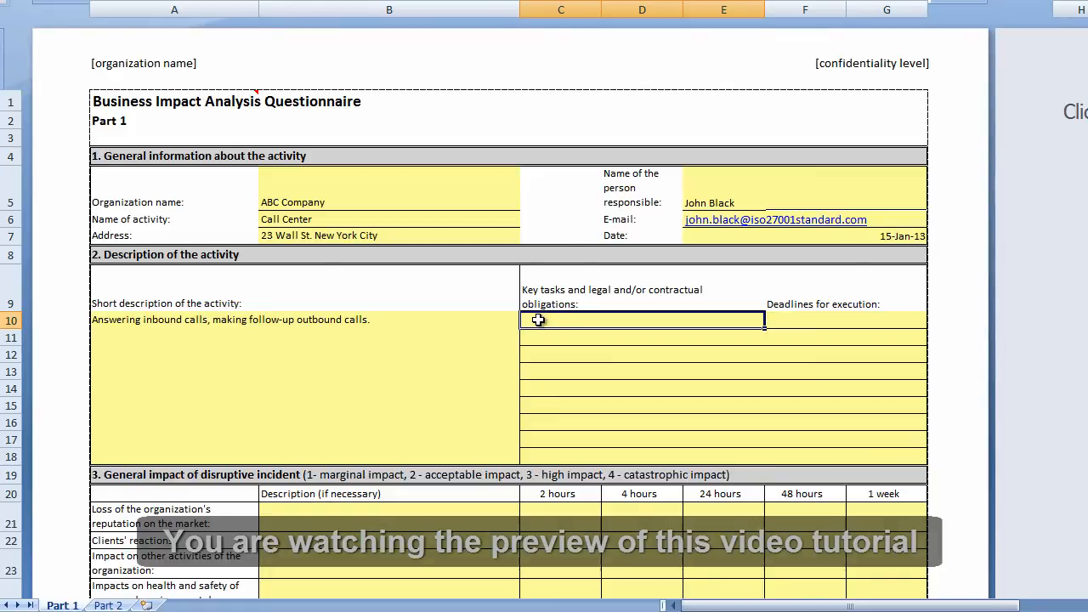
Add key task "Answering the inbound calls" with deadline 1 minute from receipt.
type("Answering")
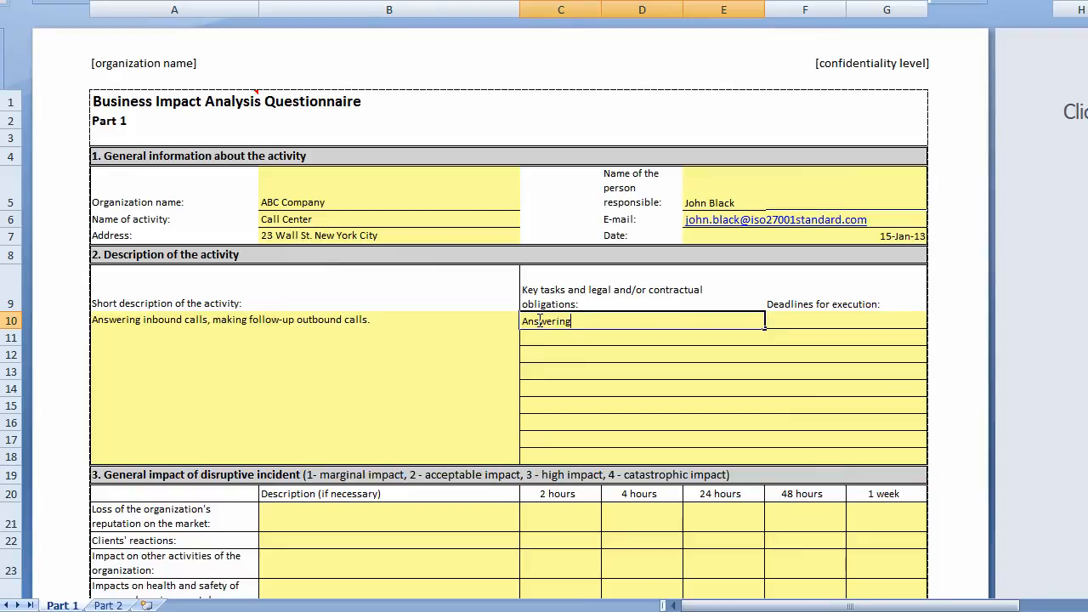
type("the inbound")
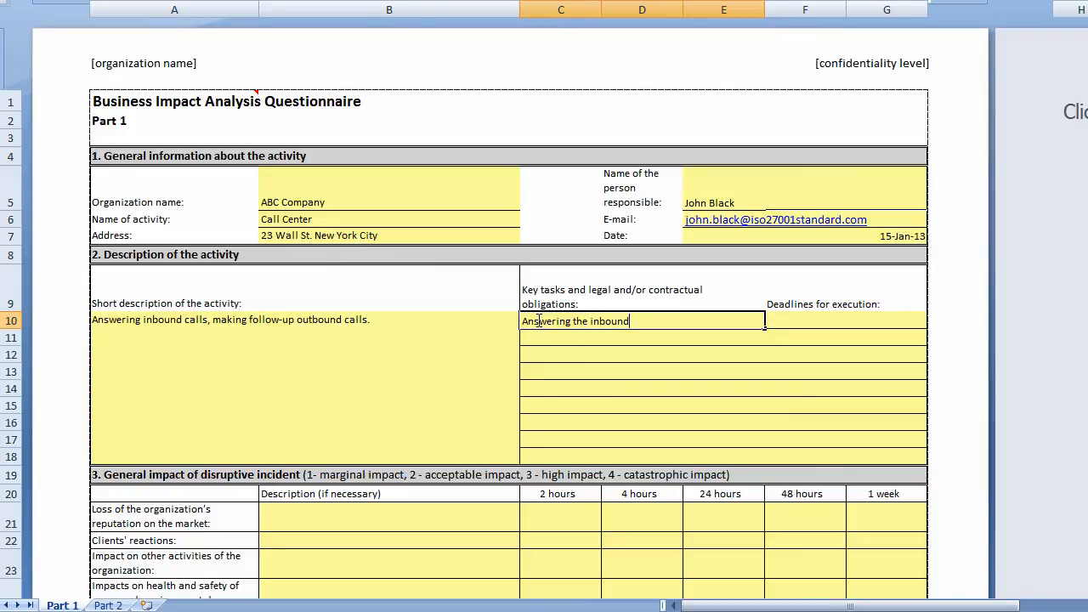
type("calls")
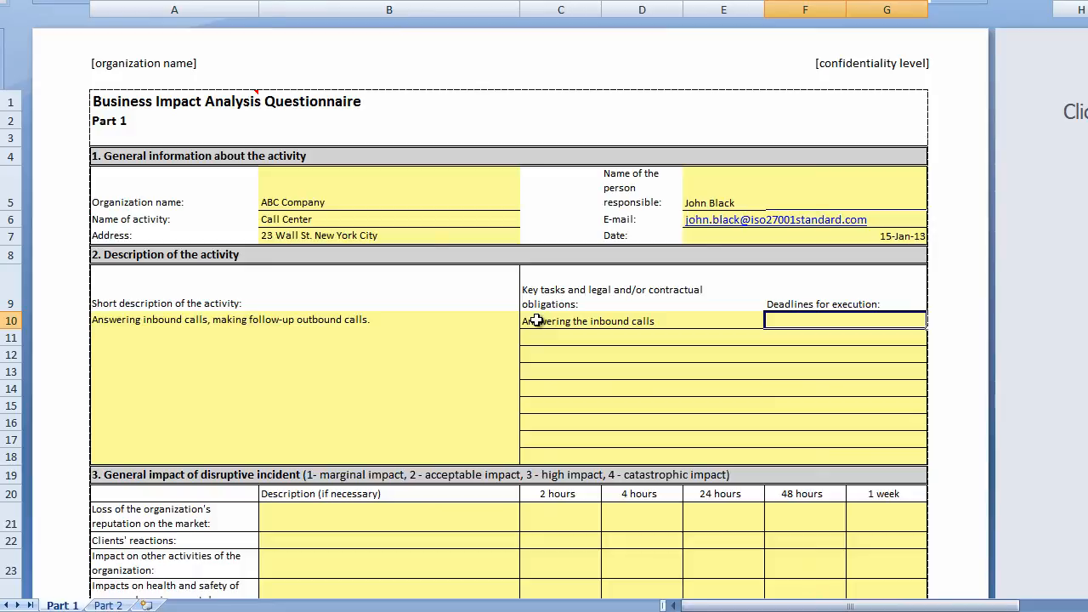
type("1 minute from the")
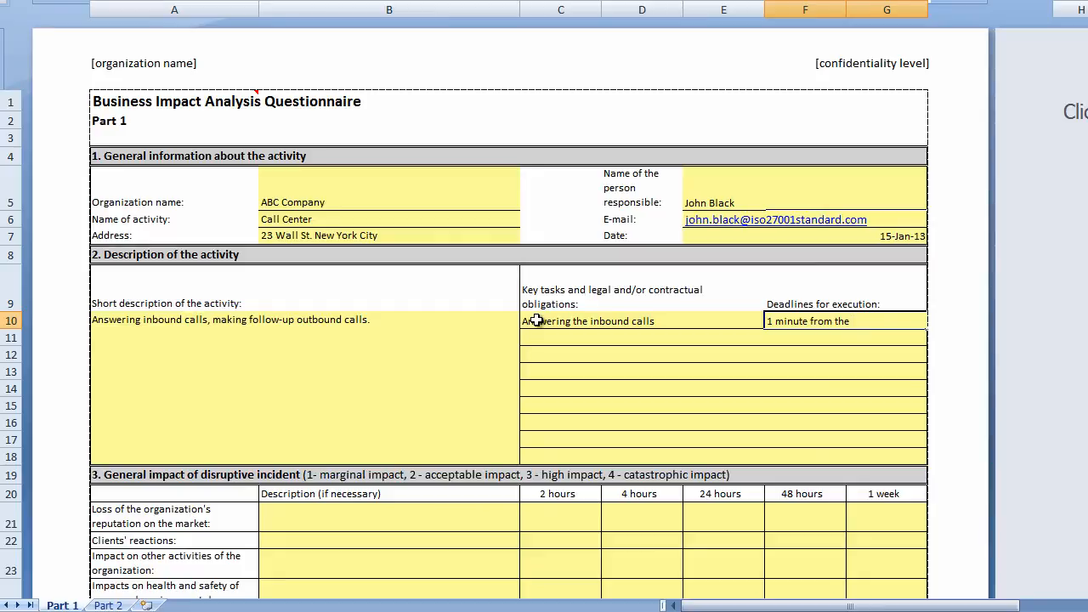
type("re")
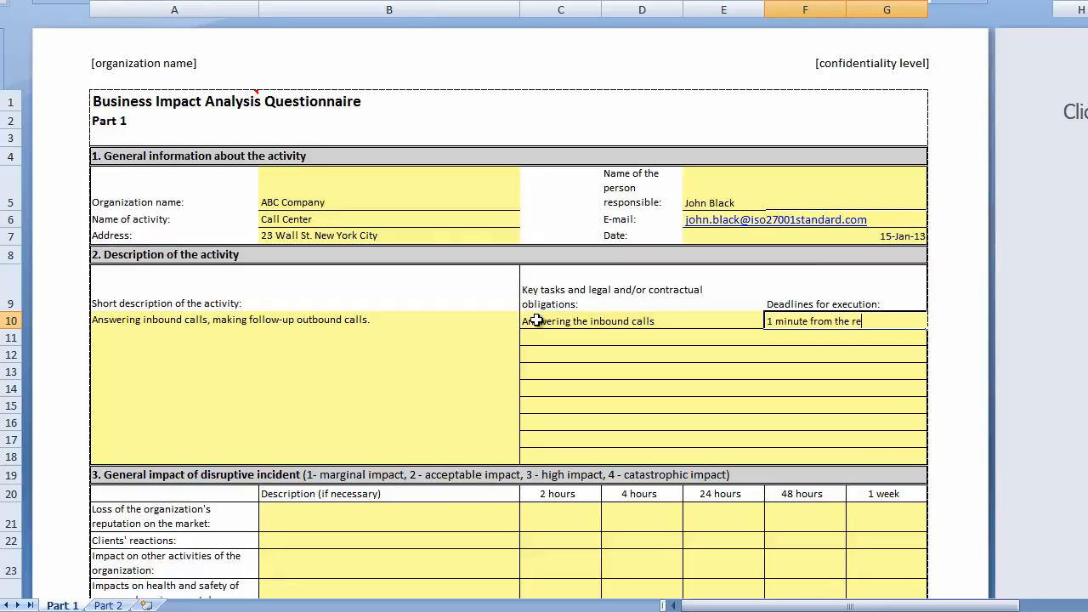
type("ceipt of the call")
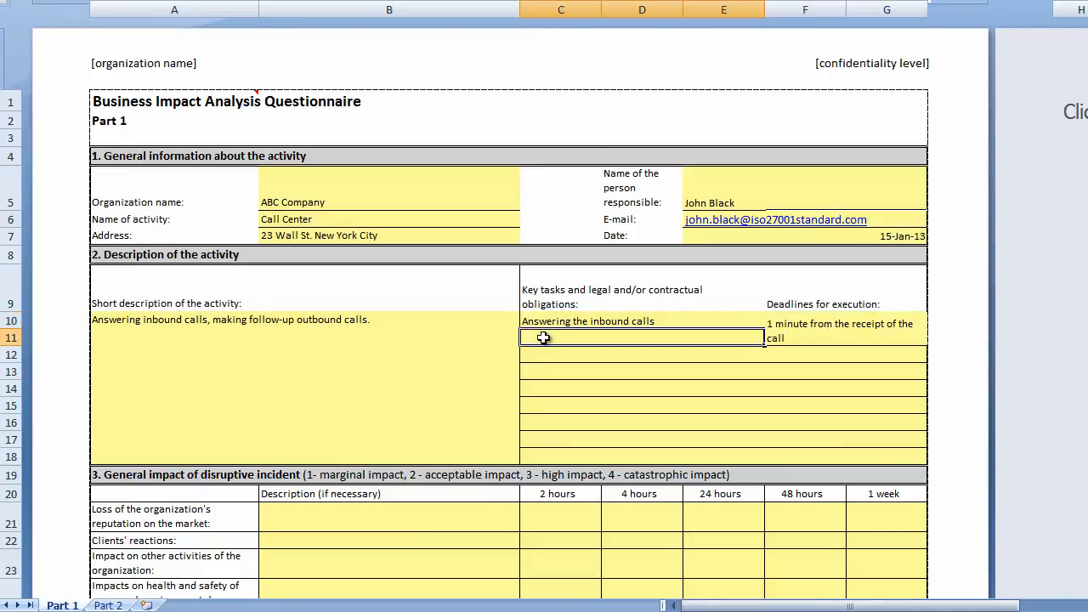
Add key task "Outbound calls" with deadline within 24 hours.
type("Outbound")
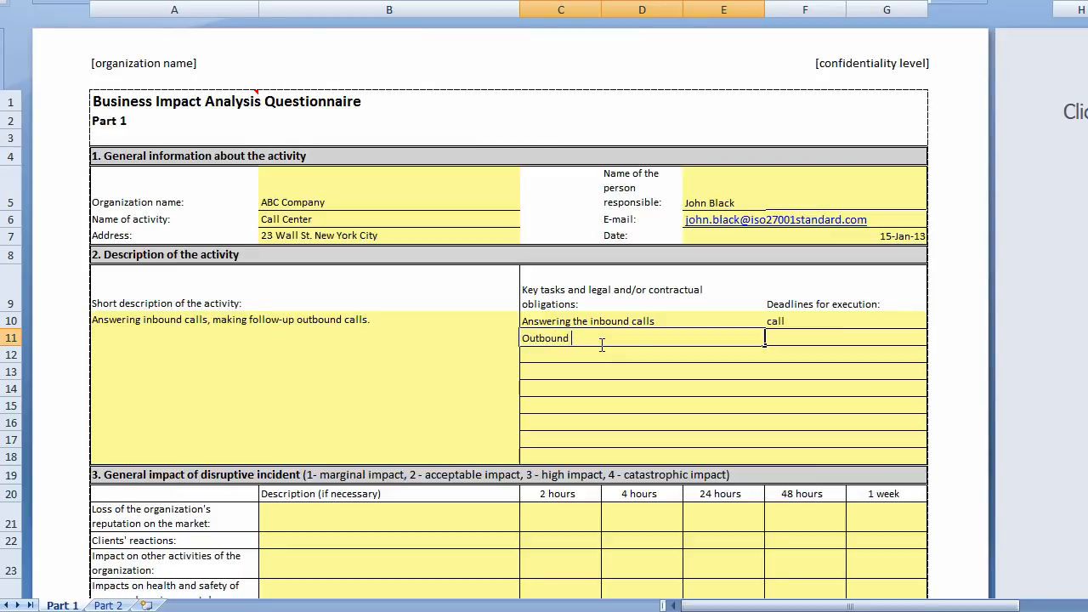
type("calls")
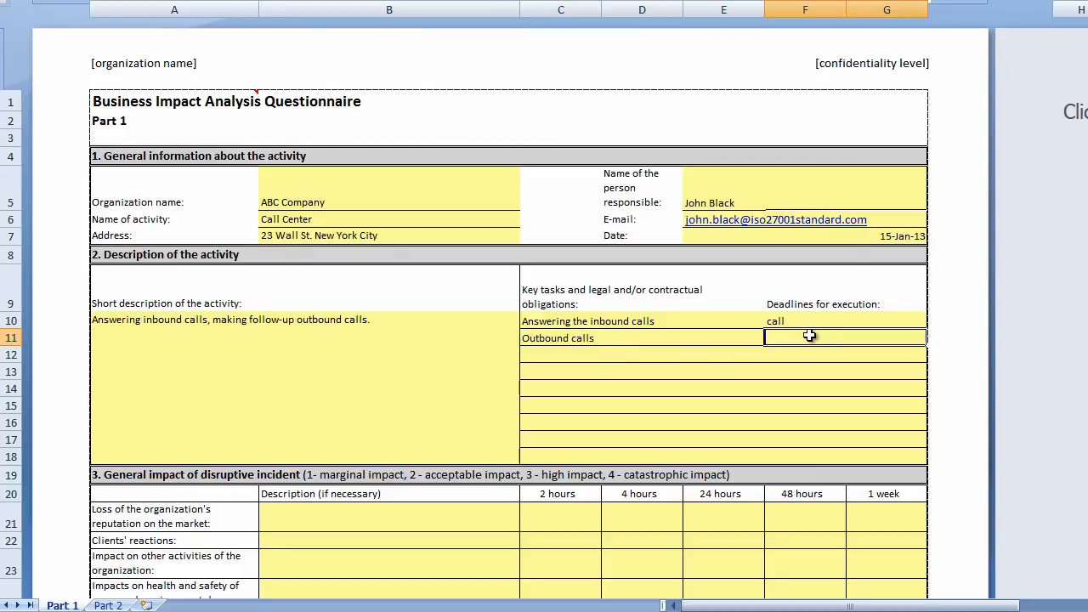
type("Within")
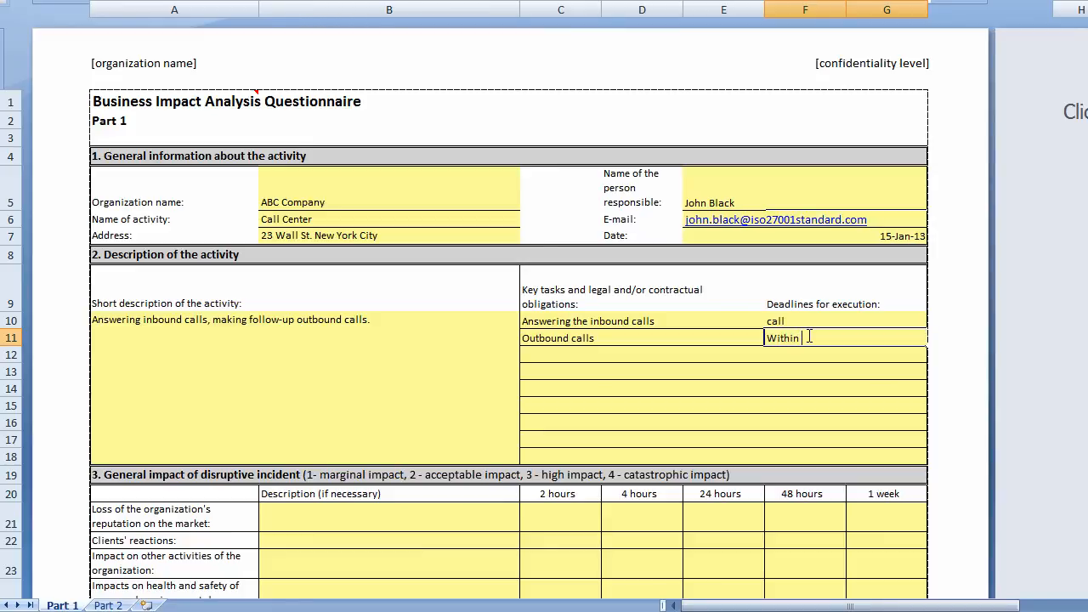
type("24 hours")
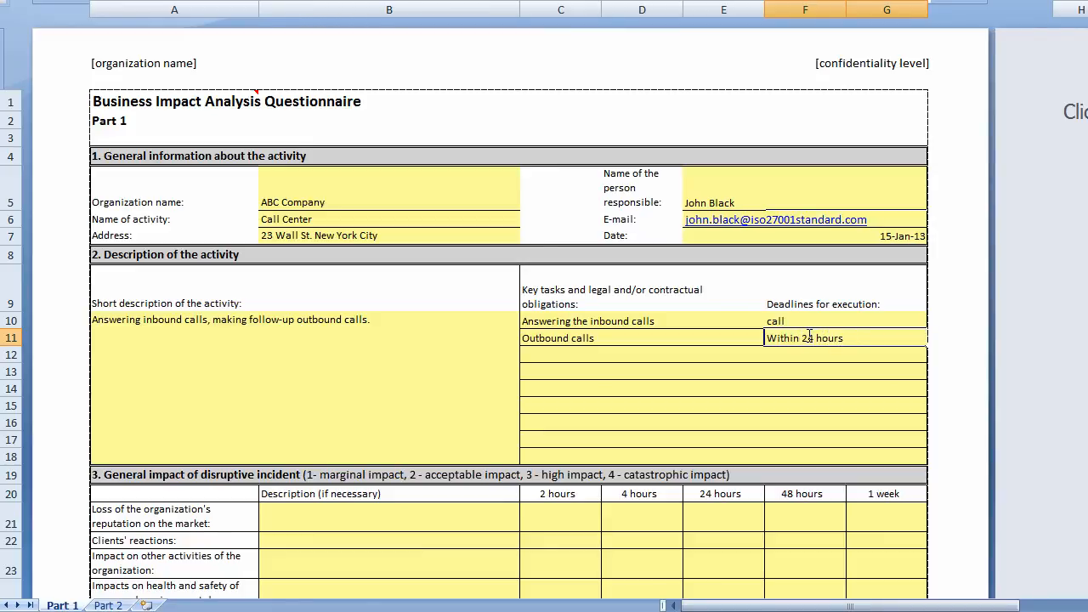